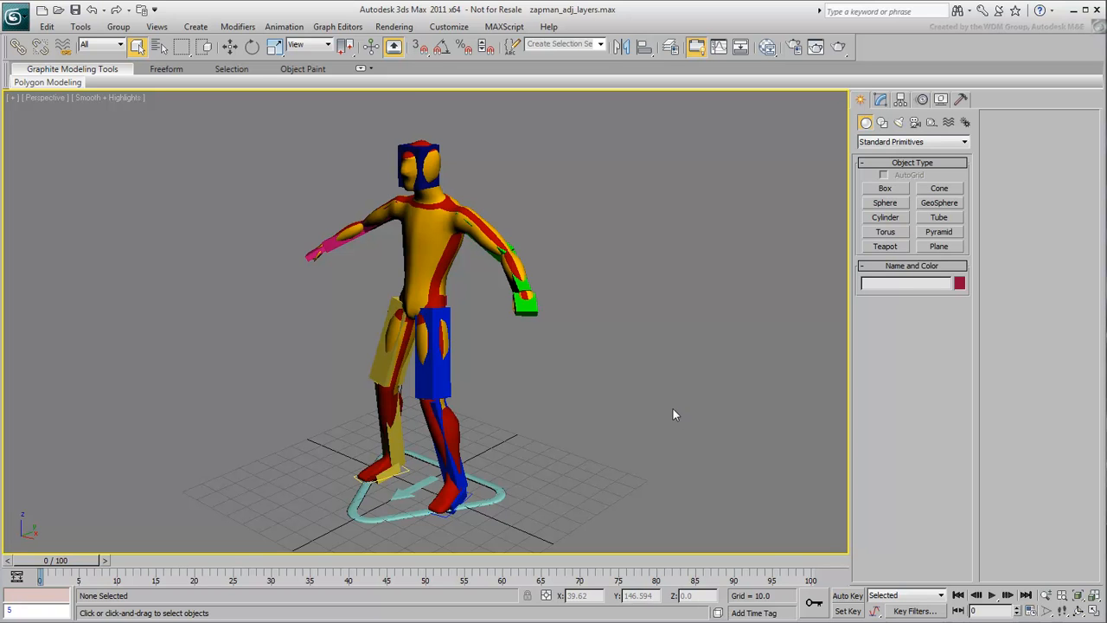
Select the CAT rig base to show its Layer Manager and Clip Manager
left_click(476, 501)
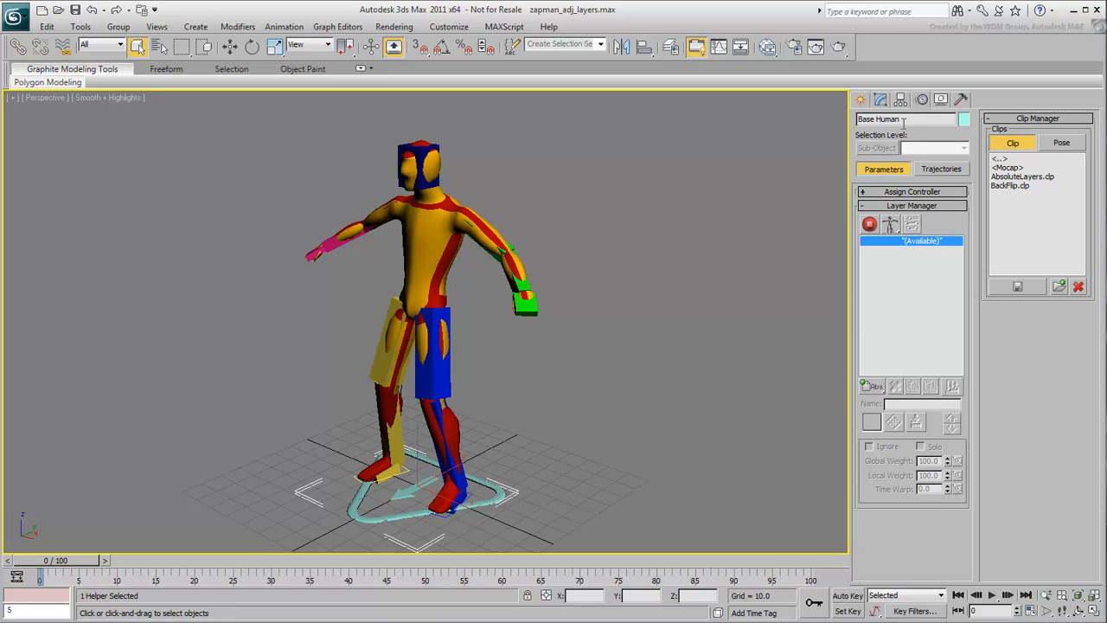
mouse_move(872, 387)
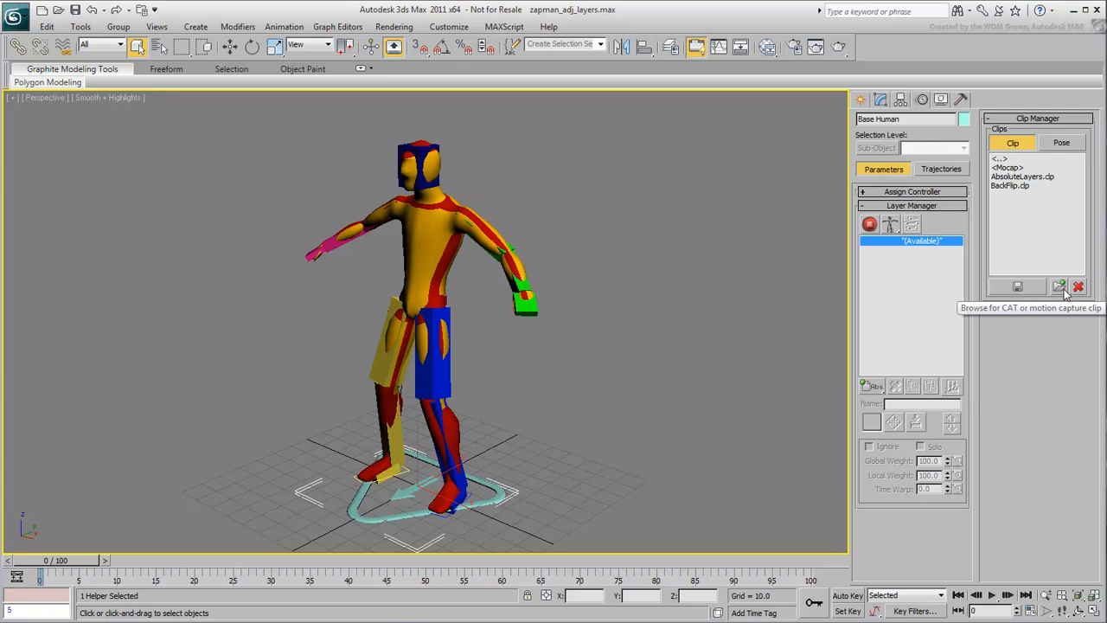
Browse the Clip Manager for Biped BIP files and open IceSlip.bip
left_click(1060, 287)
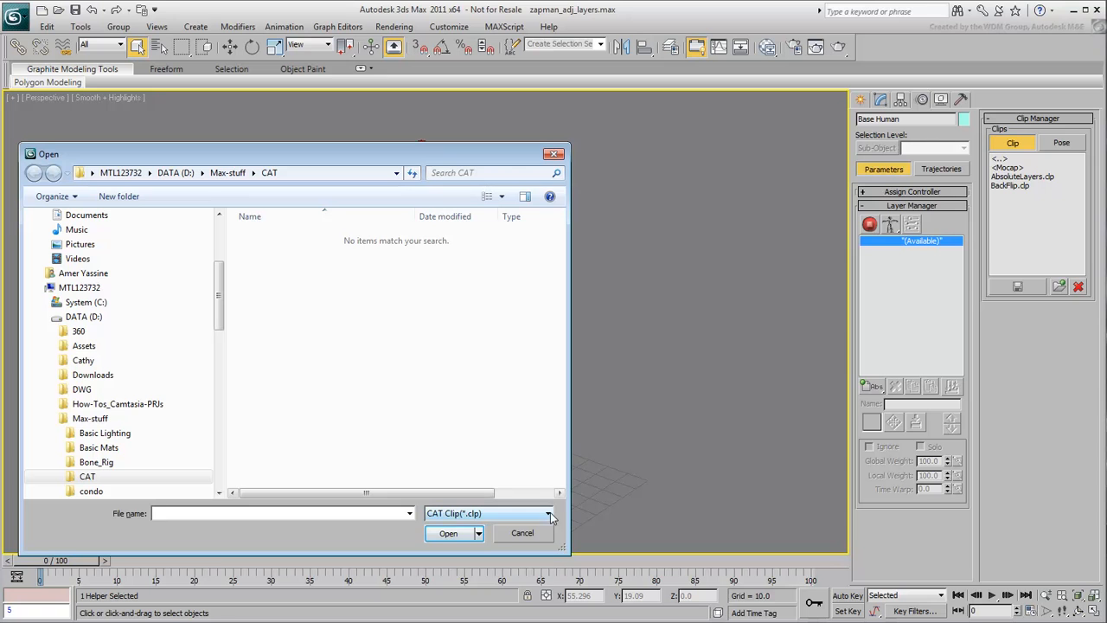
left_click(546, 512)
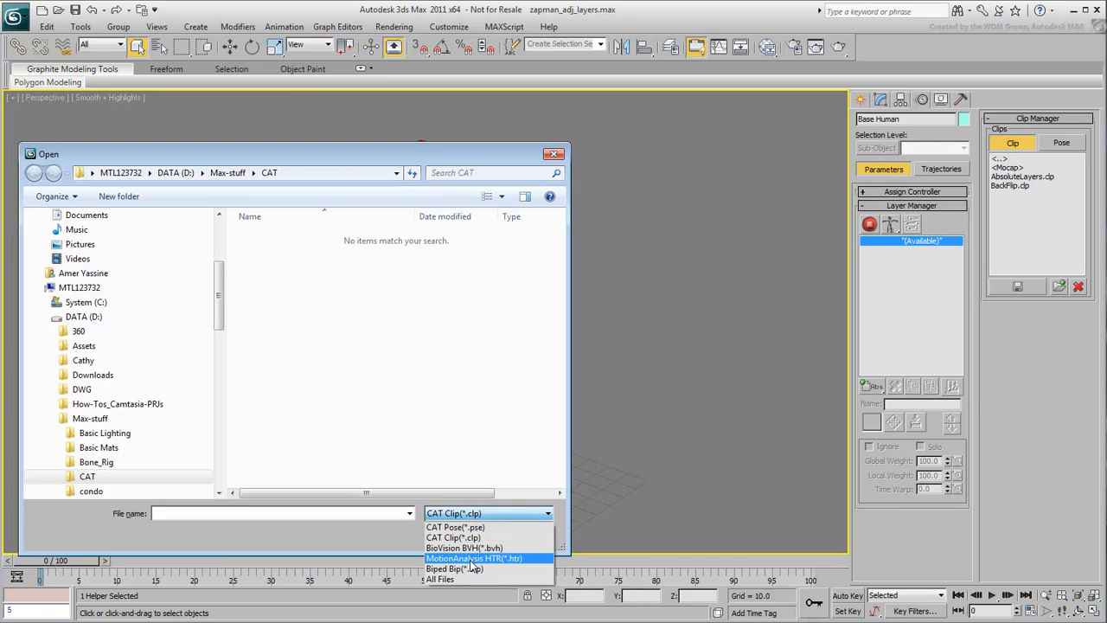
left_click(453, 567)
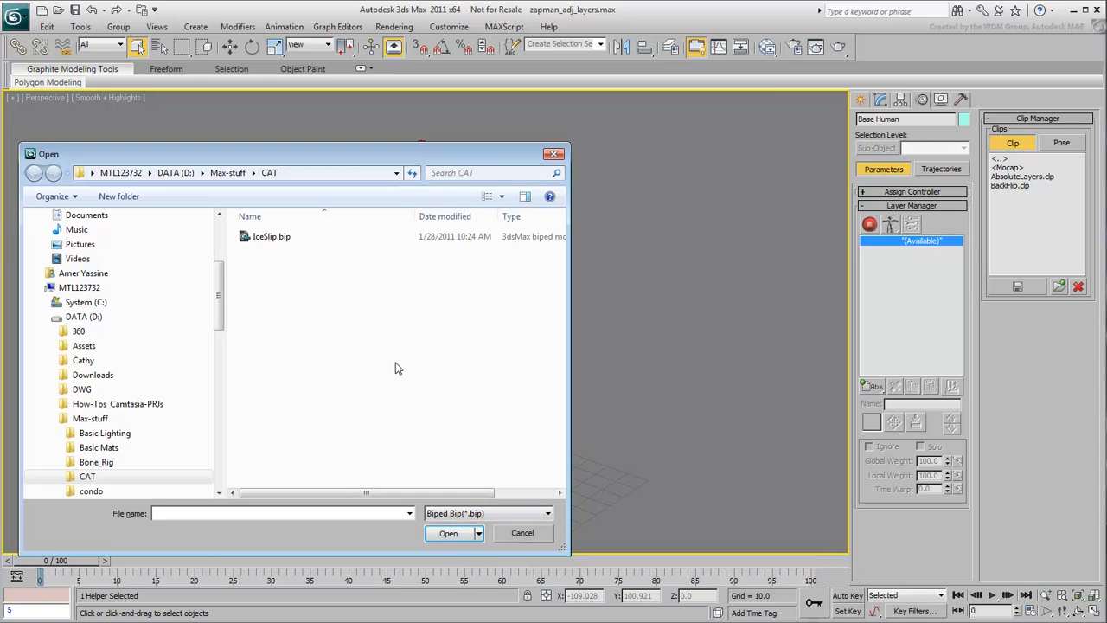
left_click(272, 236)
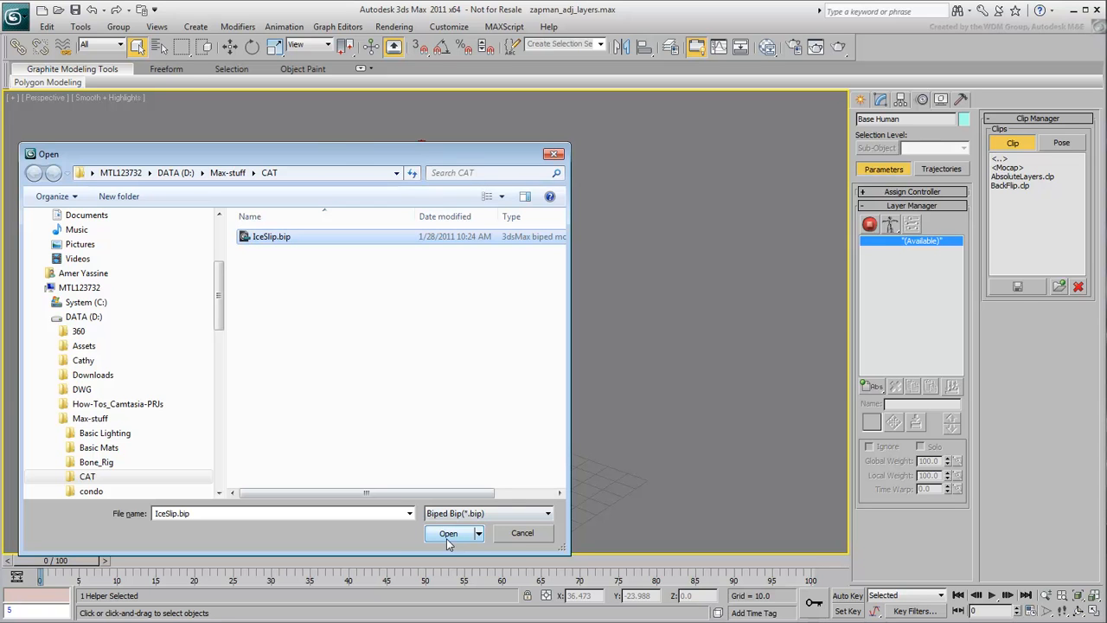
left_click(448, 532)
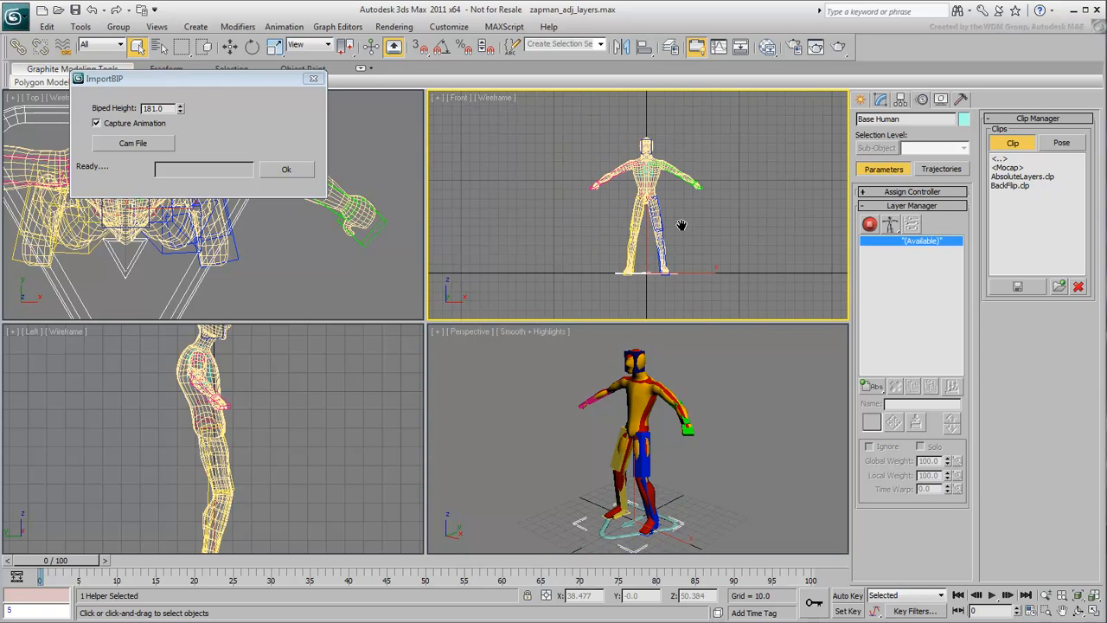
Measure the rig height with Tools > Measure Distance and import the BIP at that Biped Height
left_click(79, 26)
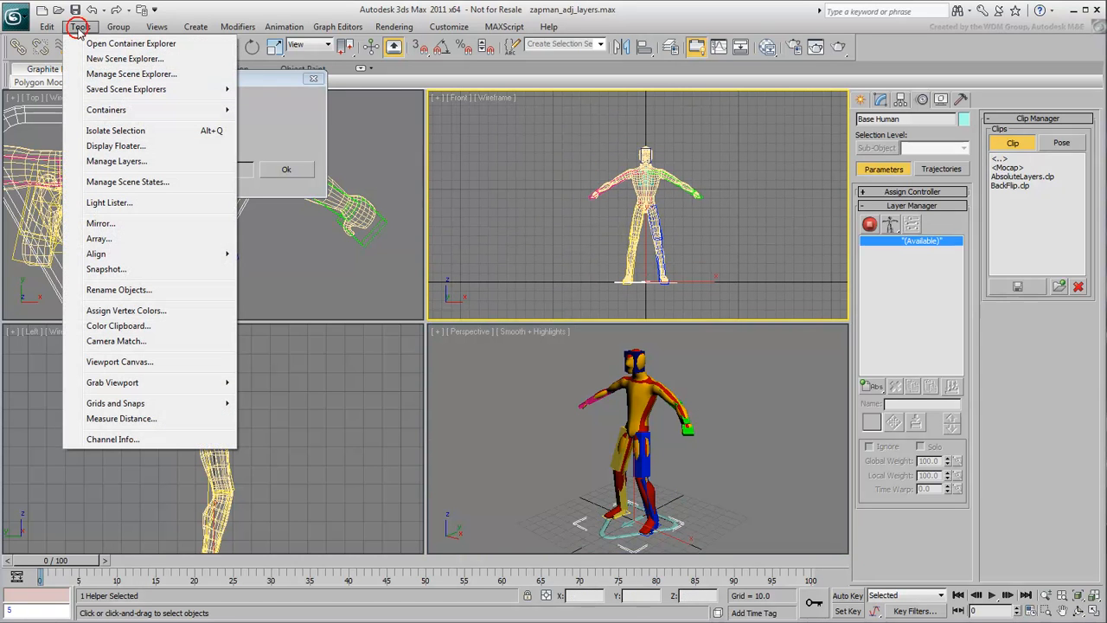
mouse_move(121, 417)
type("146")
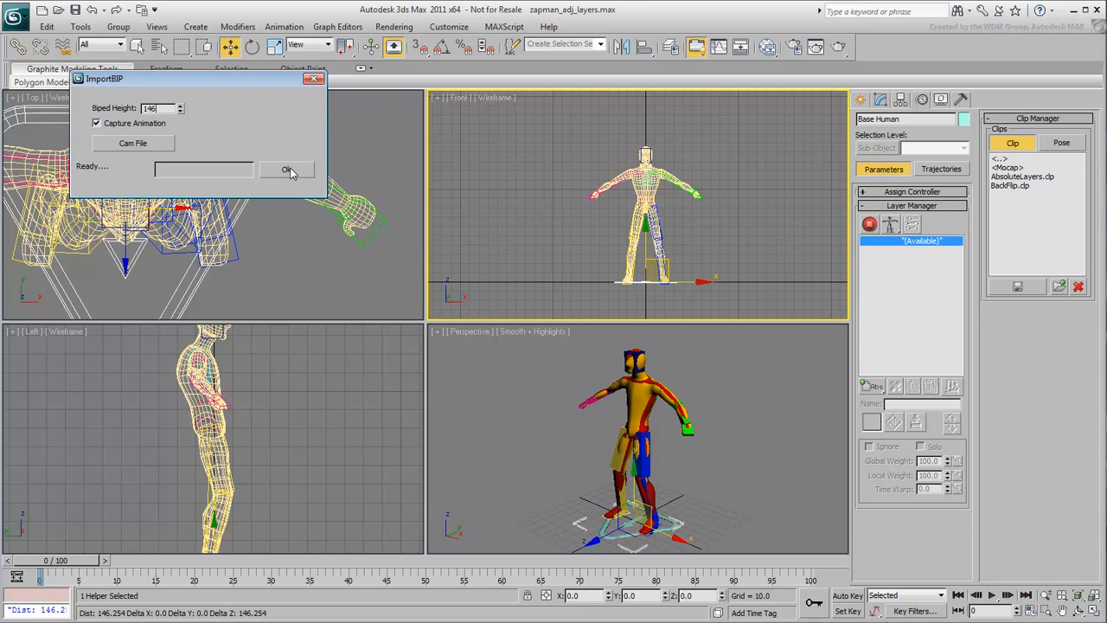
left_click(289, 169)
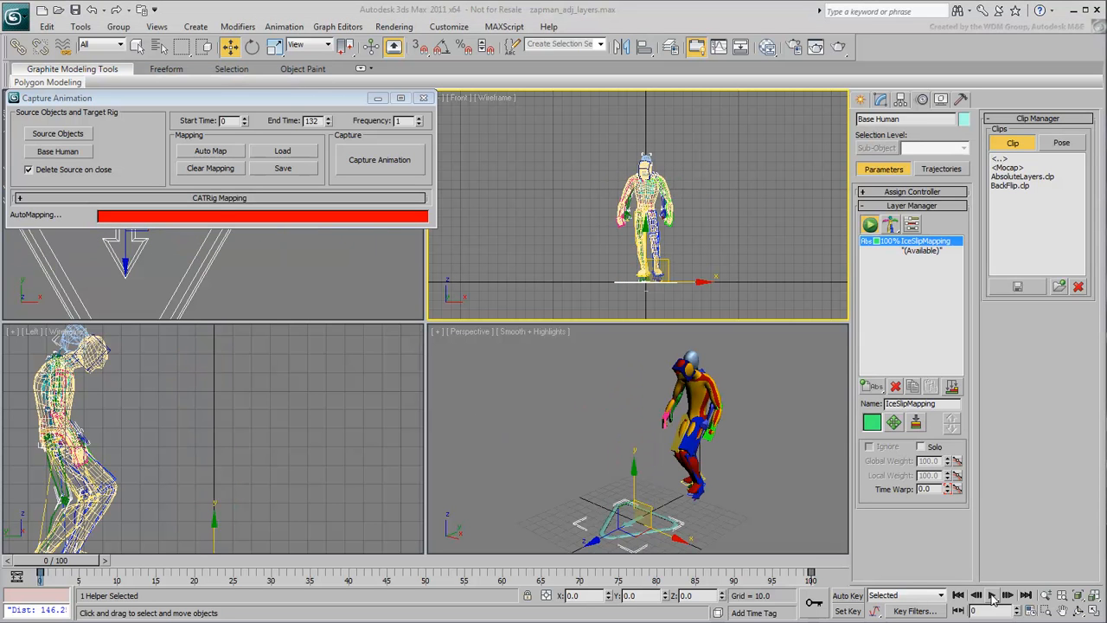
Maximize the Perspective view and set the animation length to 150 frames in Time Configuration
left_click(992, 595)
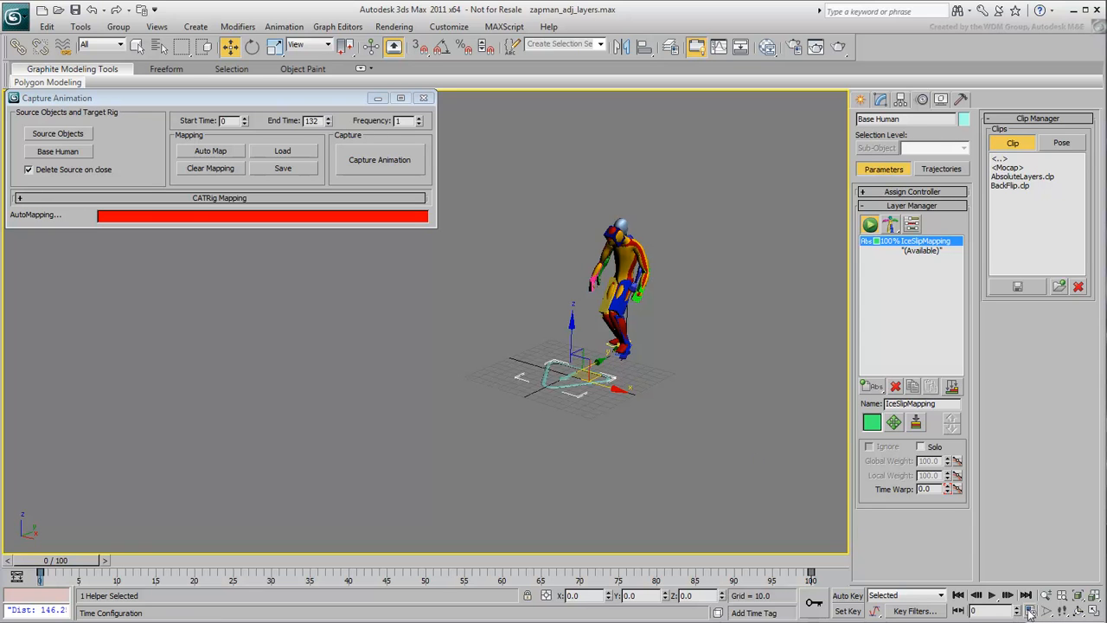
left_click(1031, 612)
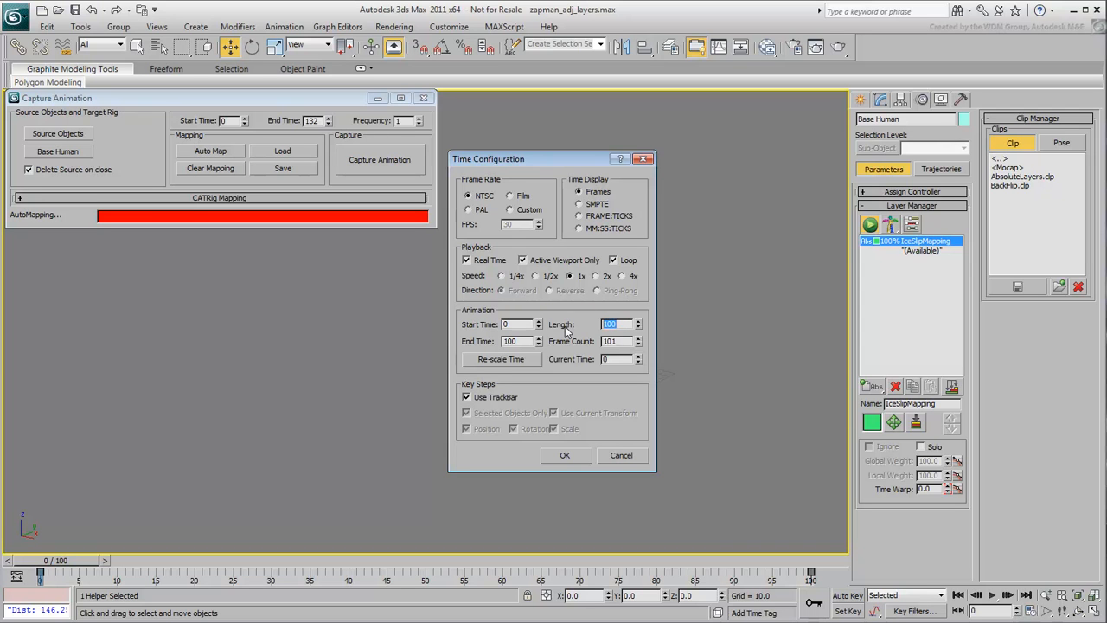
type("150")
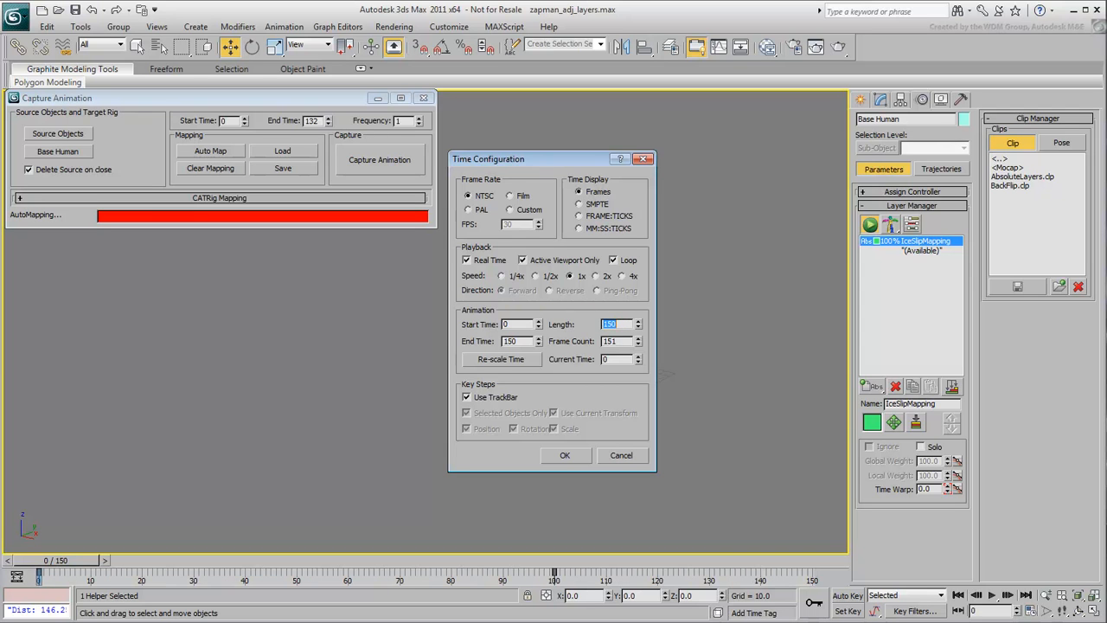
left_click(564, 455)
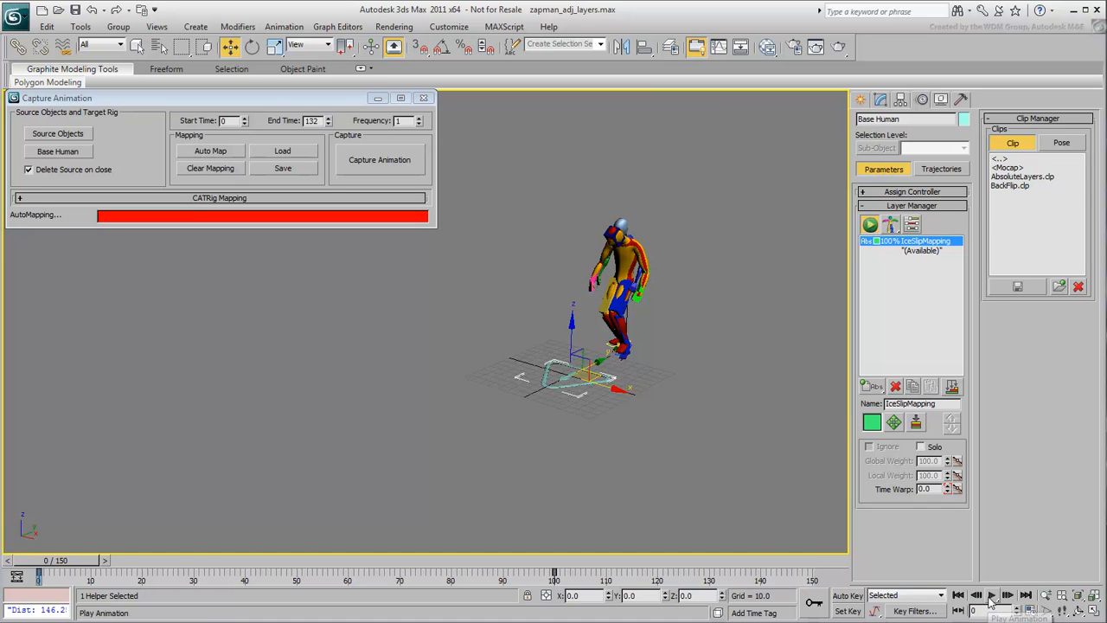
Play the slip through, scrub to around frame 29, and start Capture Animation onto the rig
left_click(991, 595)
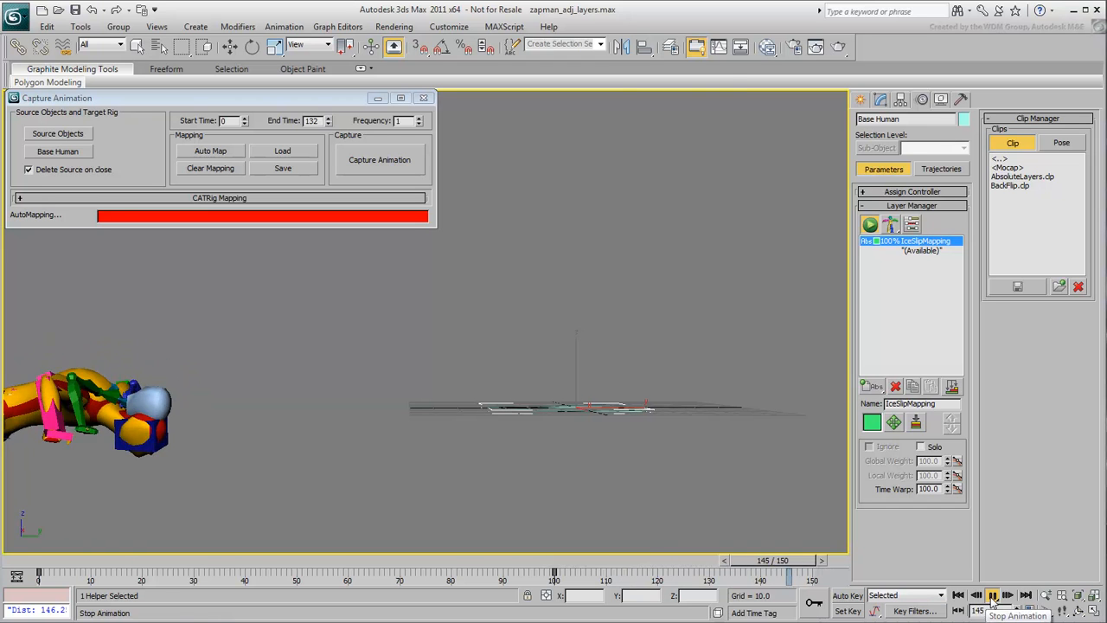
left_click(993, 595)
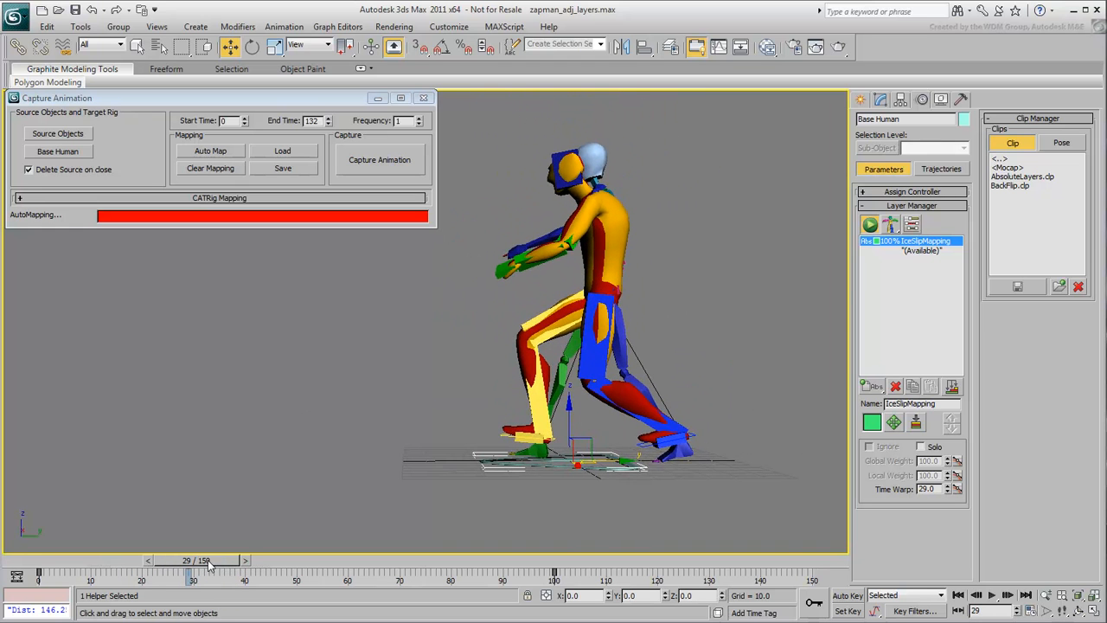
left_click_drag(189, 560, 38, 561)
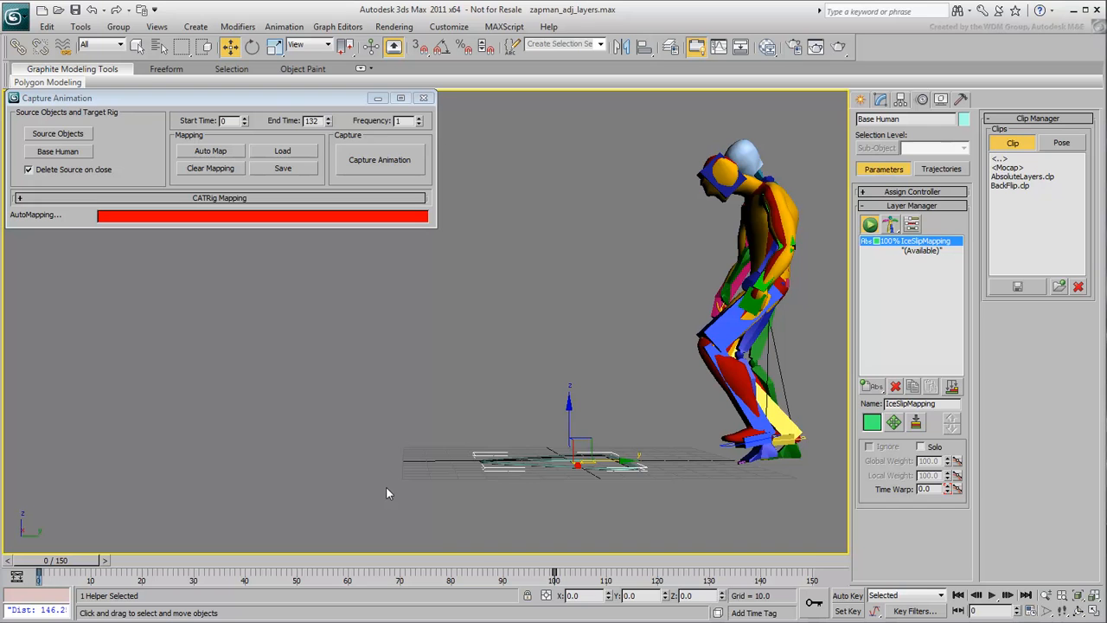
mouse_move(360, 178)
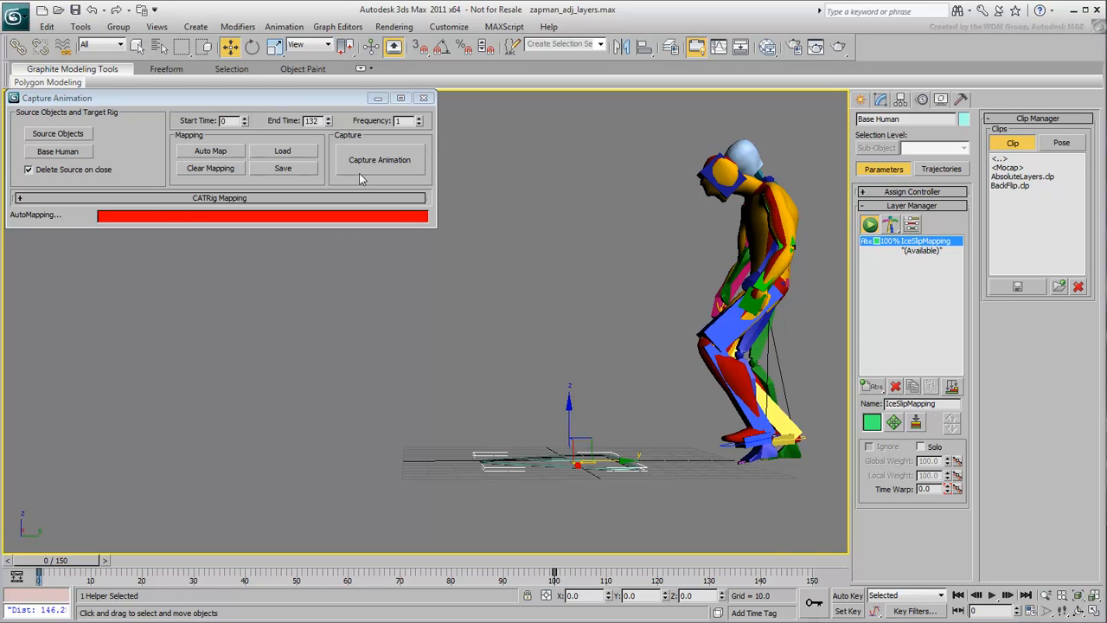
left_click(378, 159)
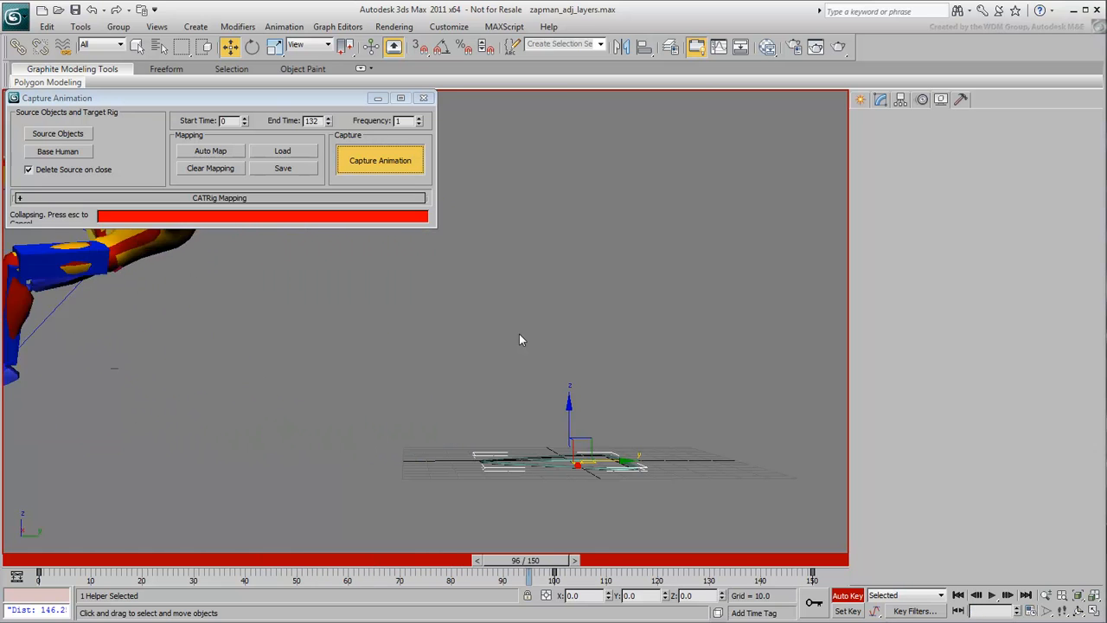
Let the capture collapse into a CollapsedLayer and add a new layer above it
left_click(380, 159)
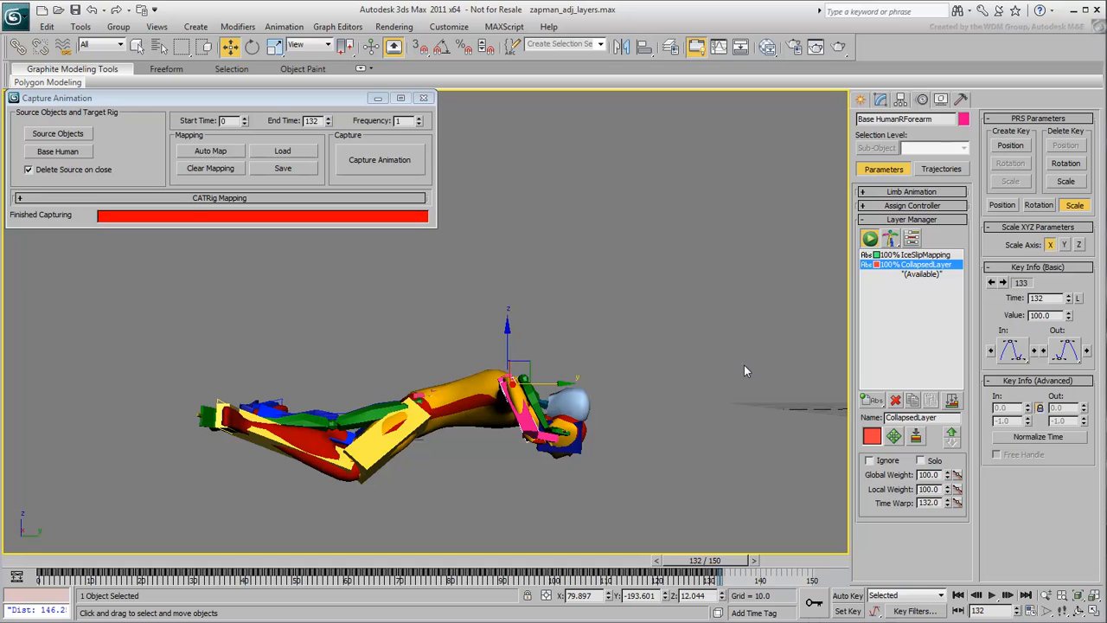
mouse_move(871, 398)
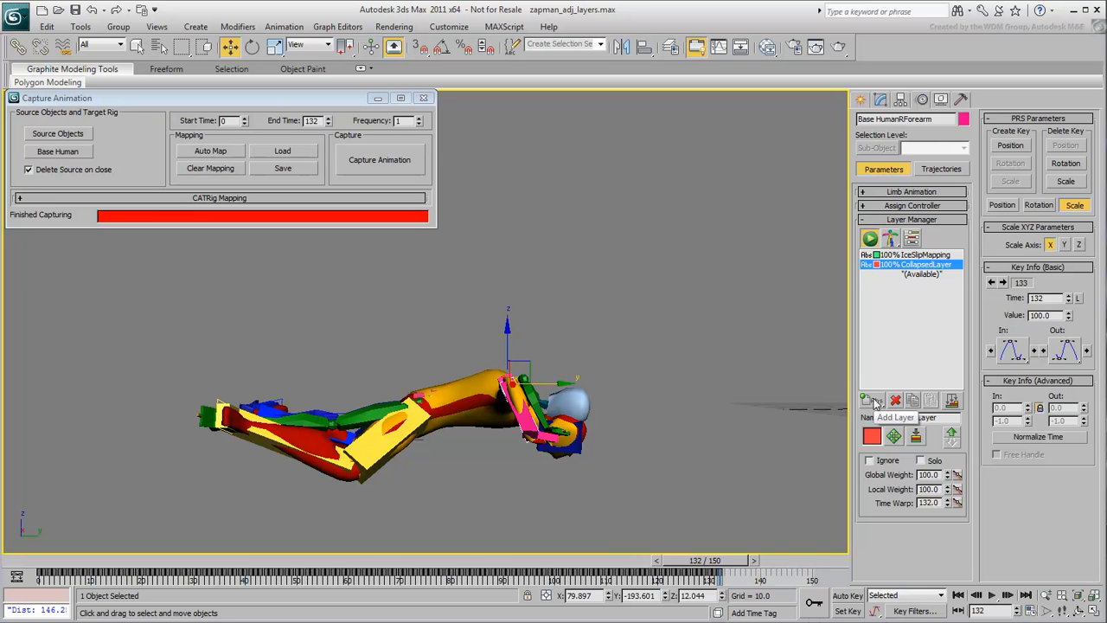
left_click(920, 274)
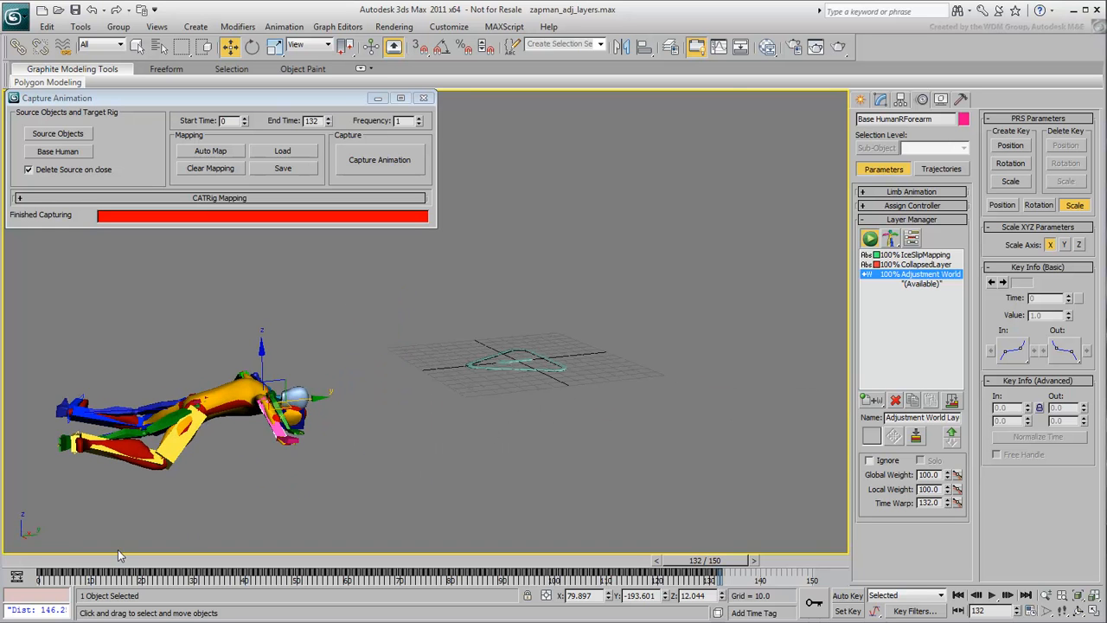
Scrub from frame 0 to the start of the fall and rotate the head on the Adjustment World layer
left_click_drag(695, 570, 395, 571)
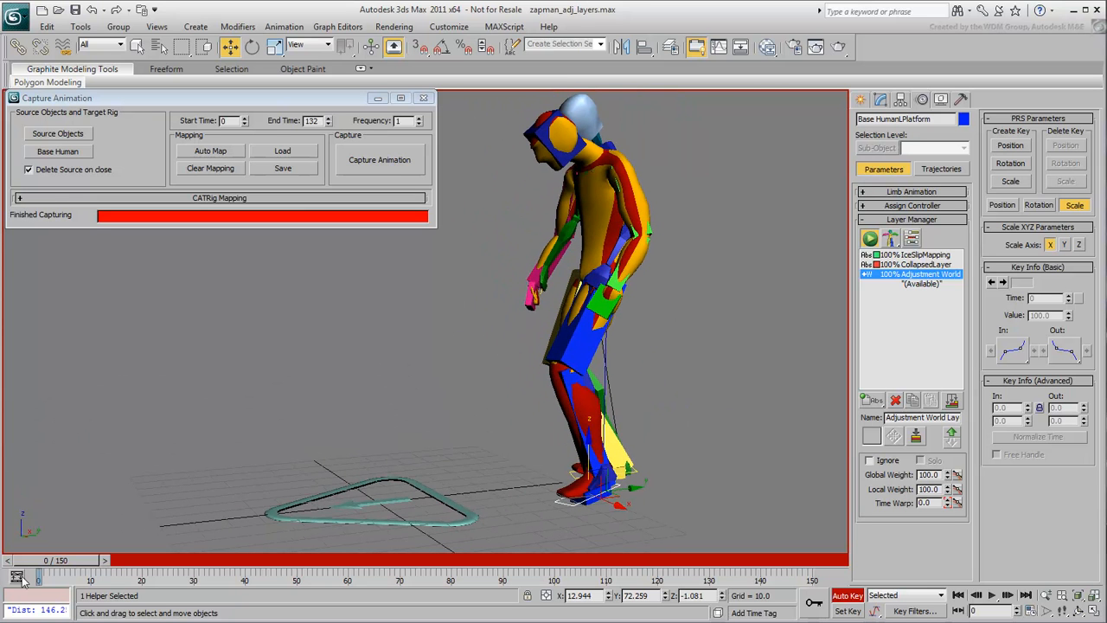
left_click_drag(38, 560, 169, 560)
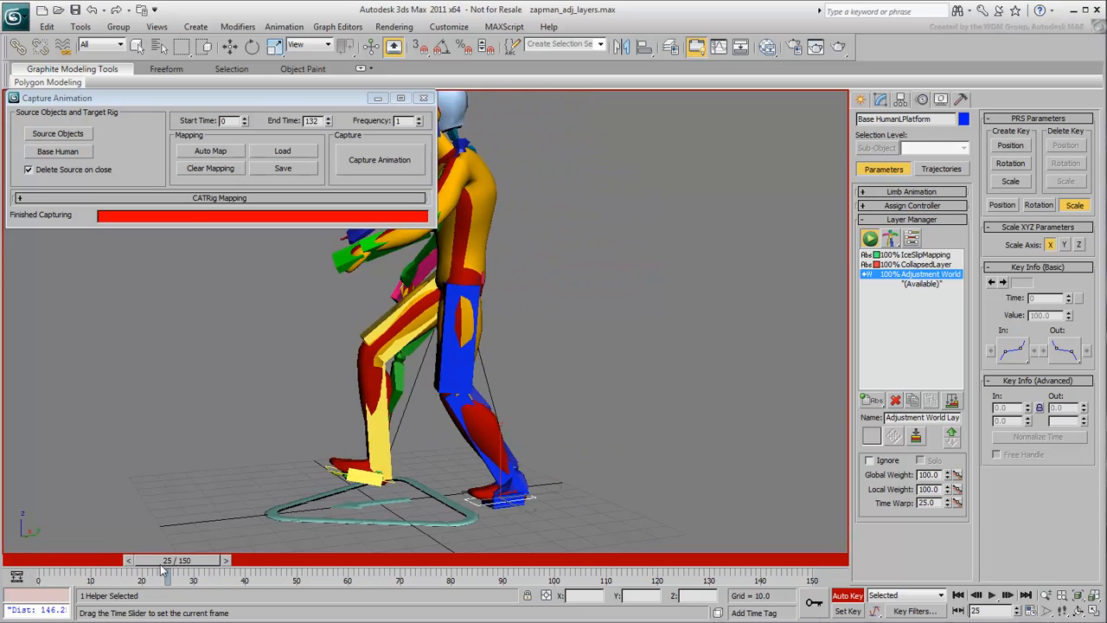
left_click_drag(166, 560, 129, 560)
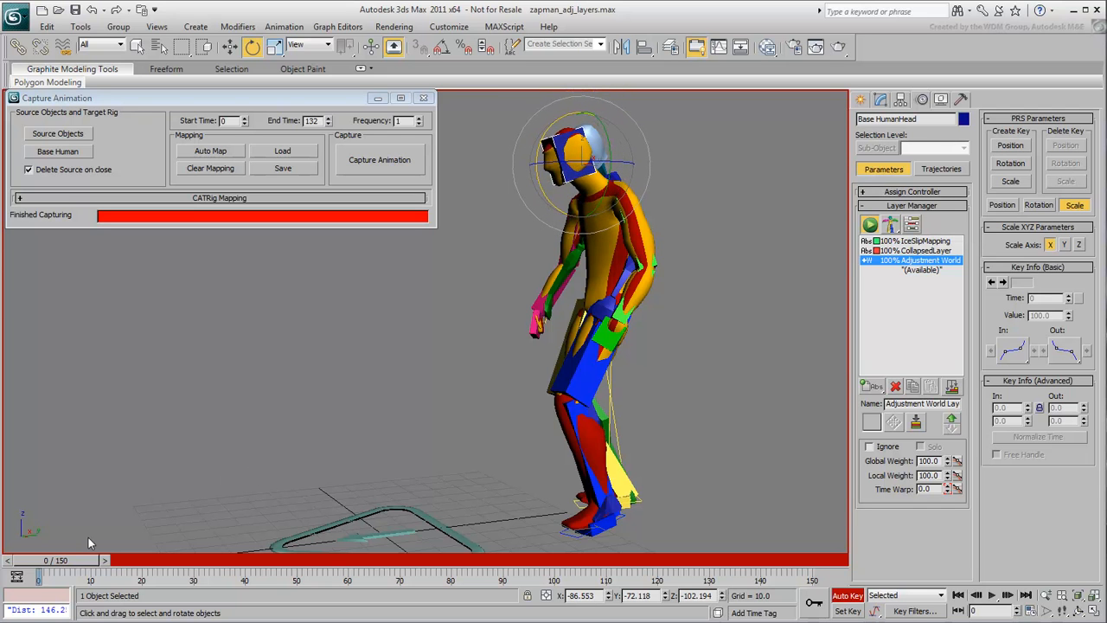
left_click_drag(38, 574, 121, 574)
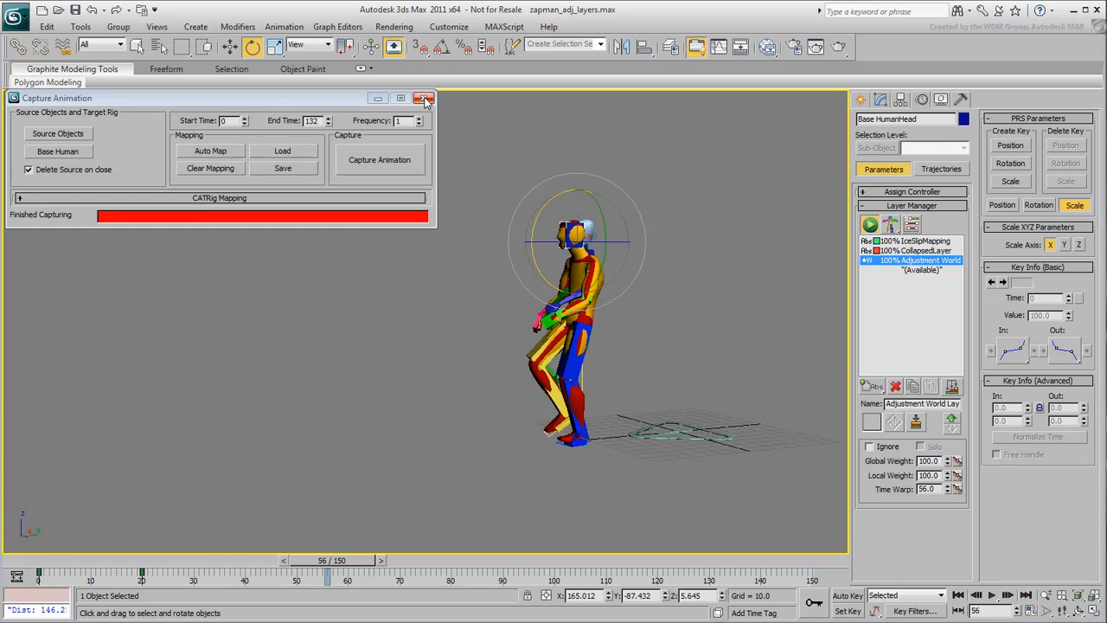
Close Capture Animation, deleting the source hierarchy and mapping layer, and deselect
left_click(422, 97)
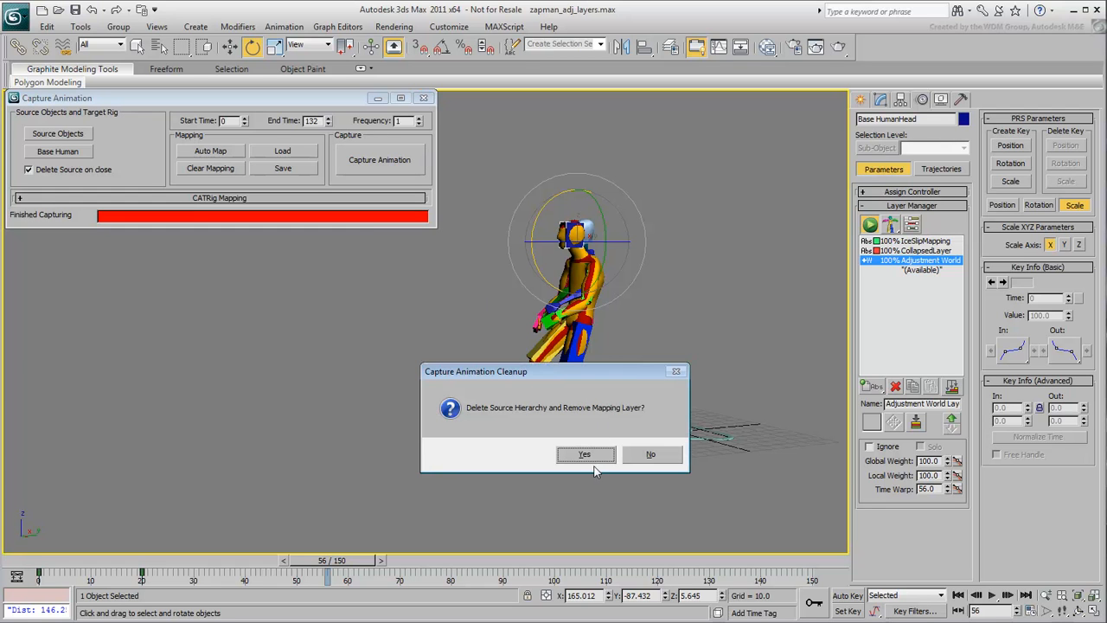
left_click(585, 453)
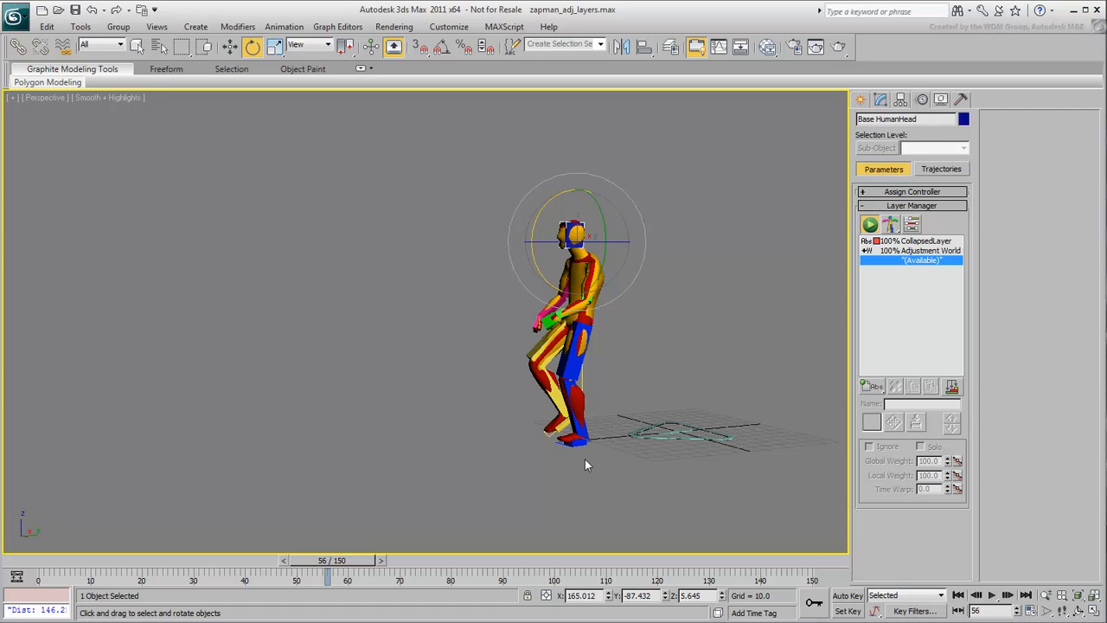
left_click(432, 442)
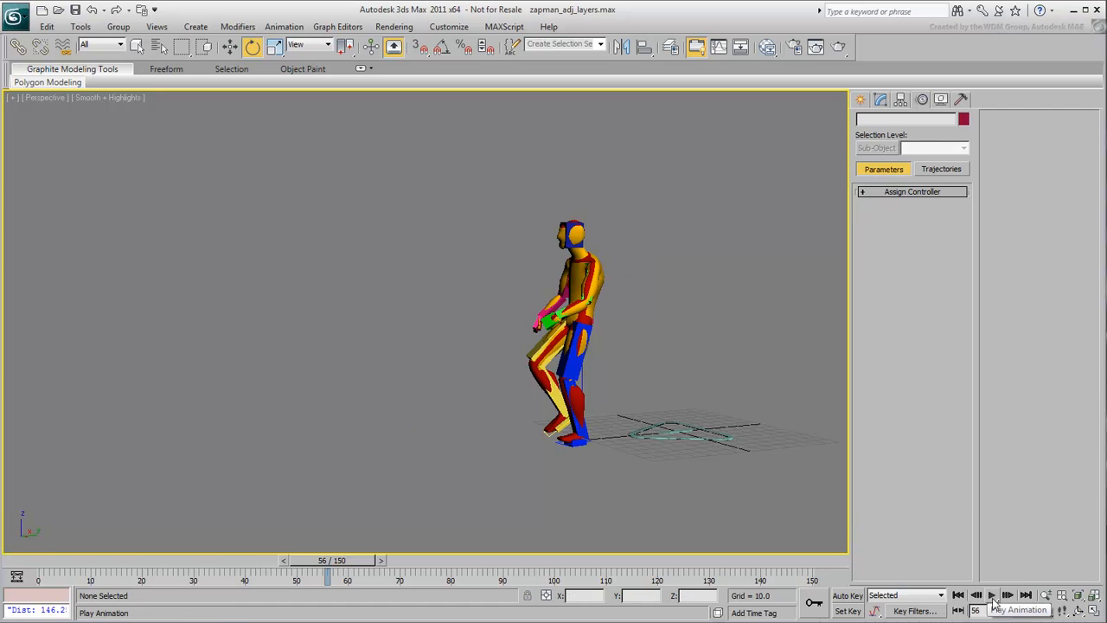
left_click(991, 595)
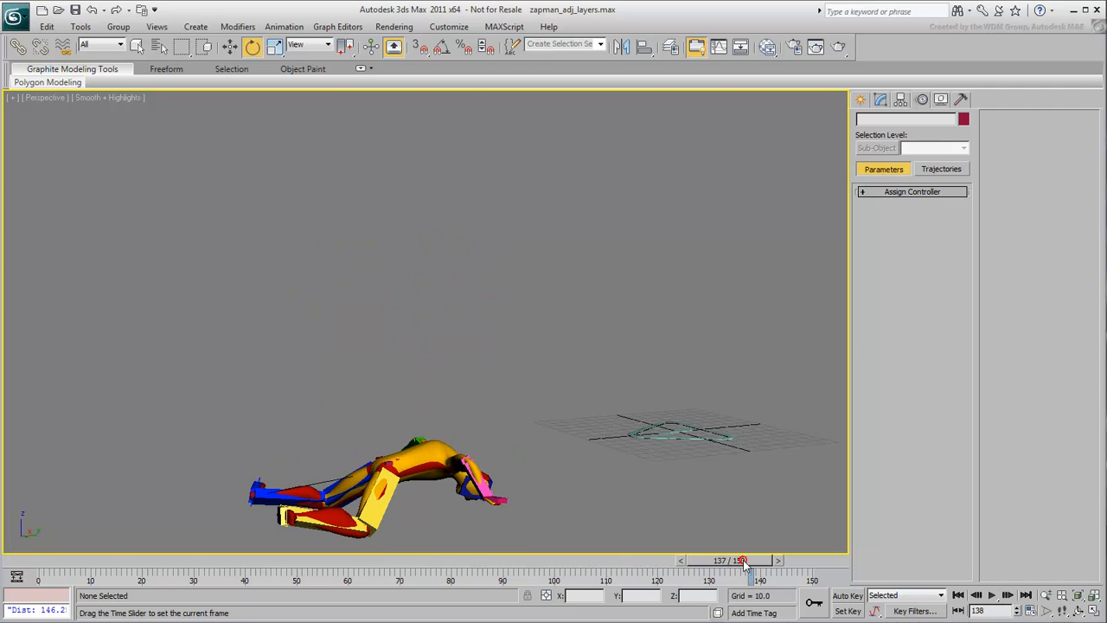
left_click_drag(742, 560, 425, 560)
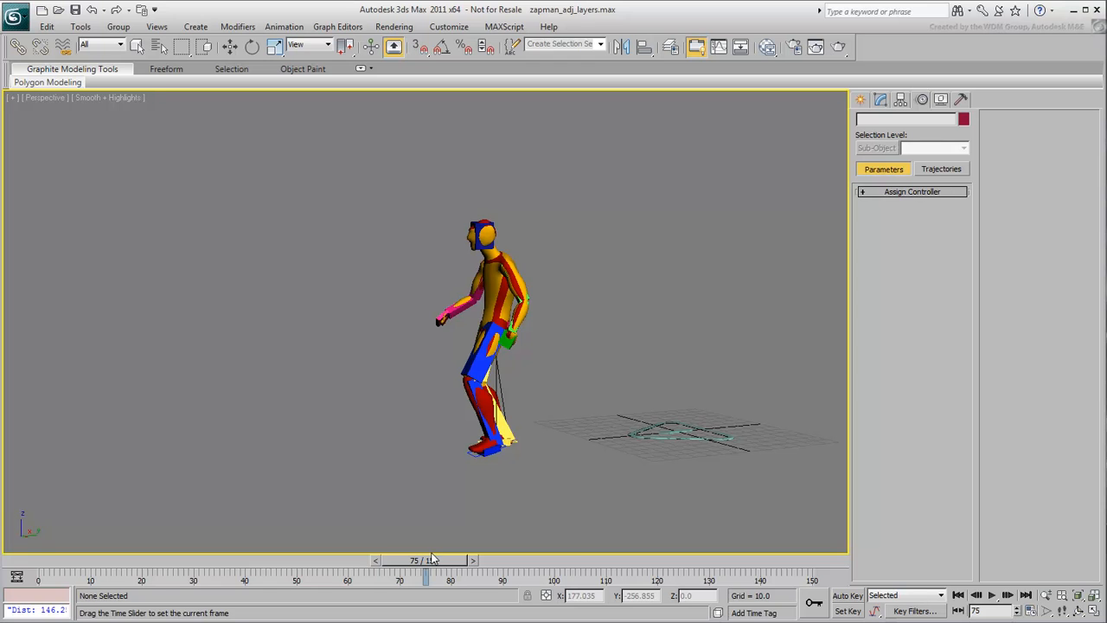
left_click(991, 595)
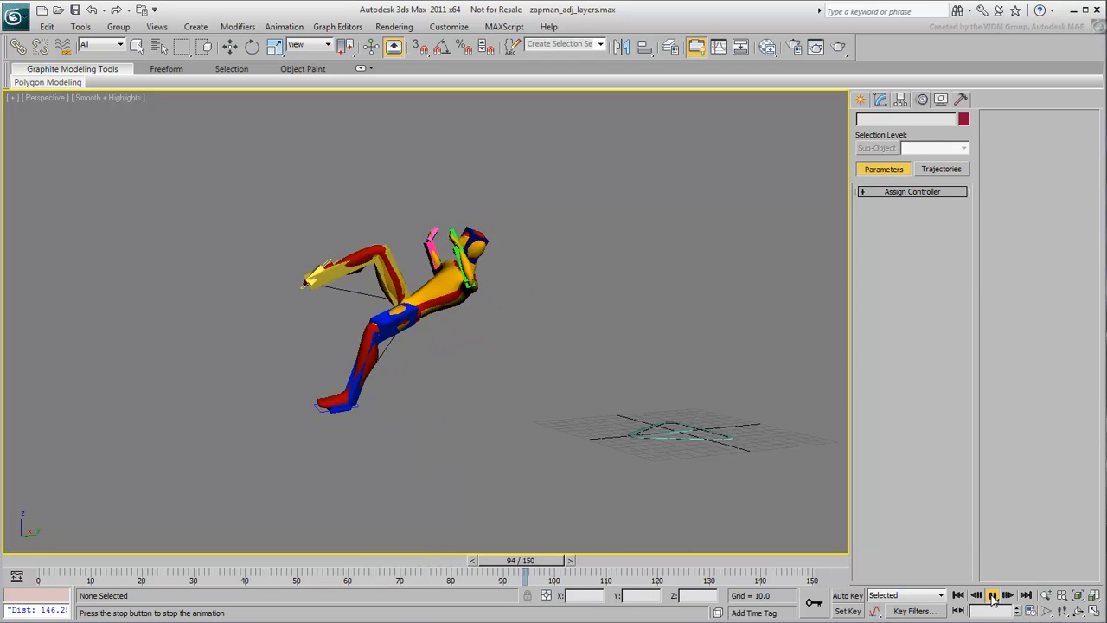
left_click(993, 595)
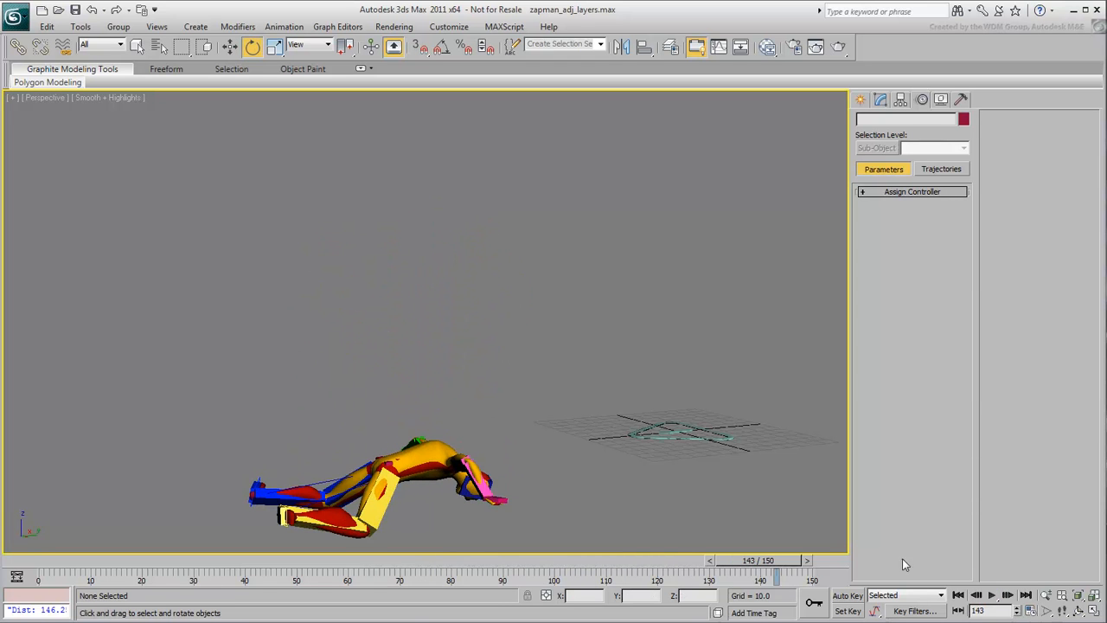